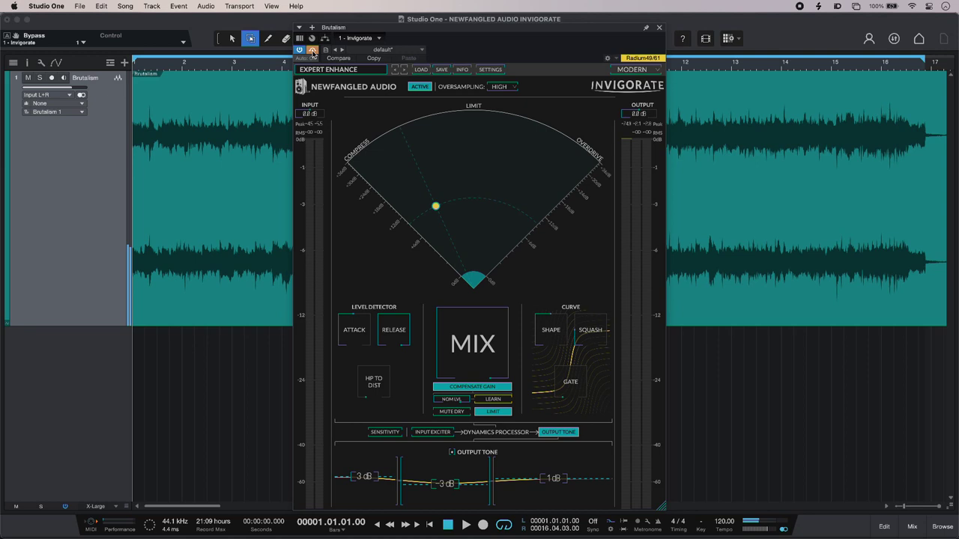
Step: Play the Brutalism track through Invigorate, then stop playback
{"action": "left_click", "coordinate": [448, 525]}
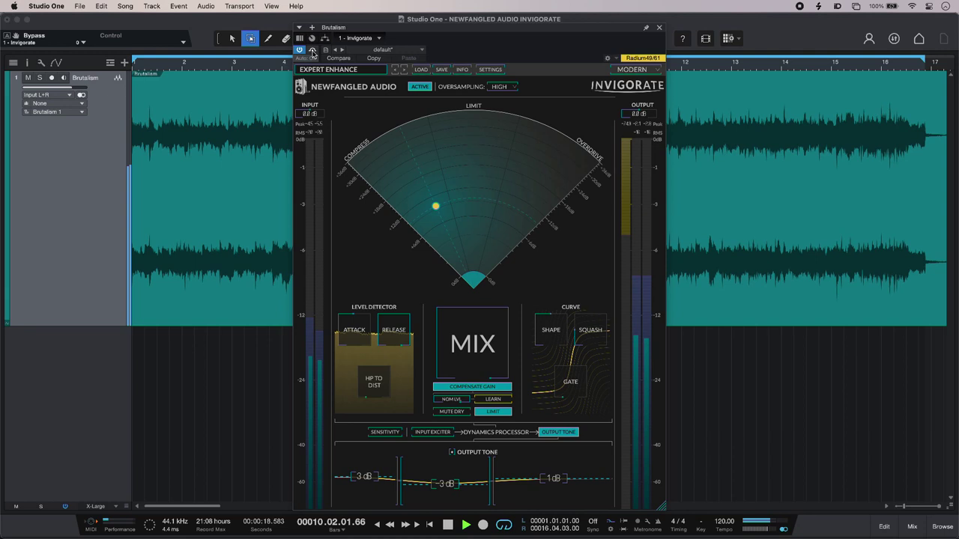
{"action": "left_click", "coordinate": [447, 524]}
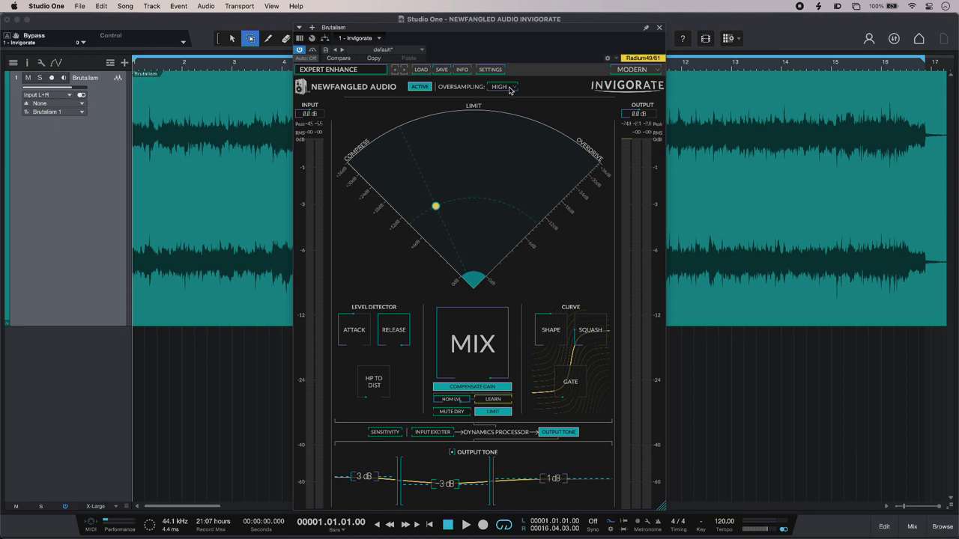
{"action": "mouse_move", "coordinate": [536, 88]}
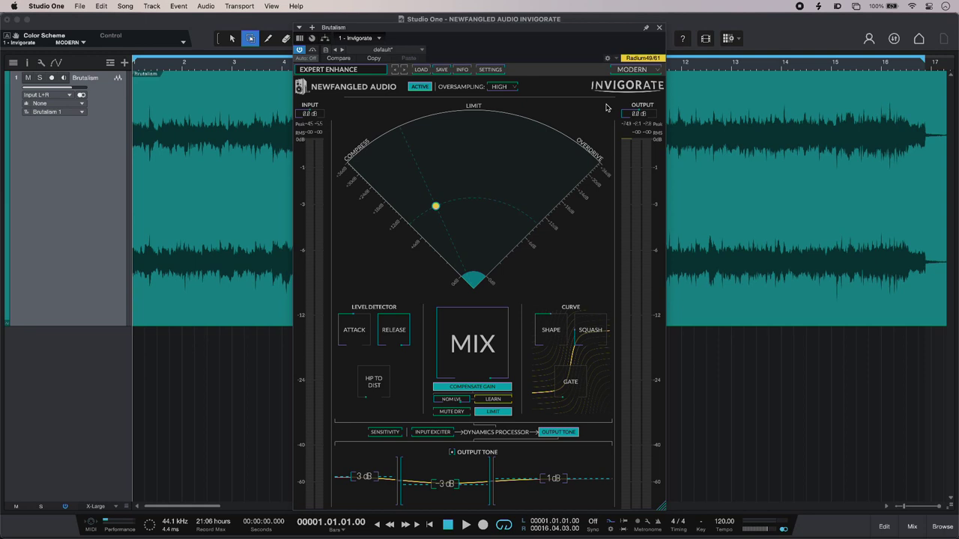
{"action": "mouse_move", "coordinate": [471, 194]}
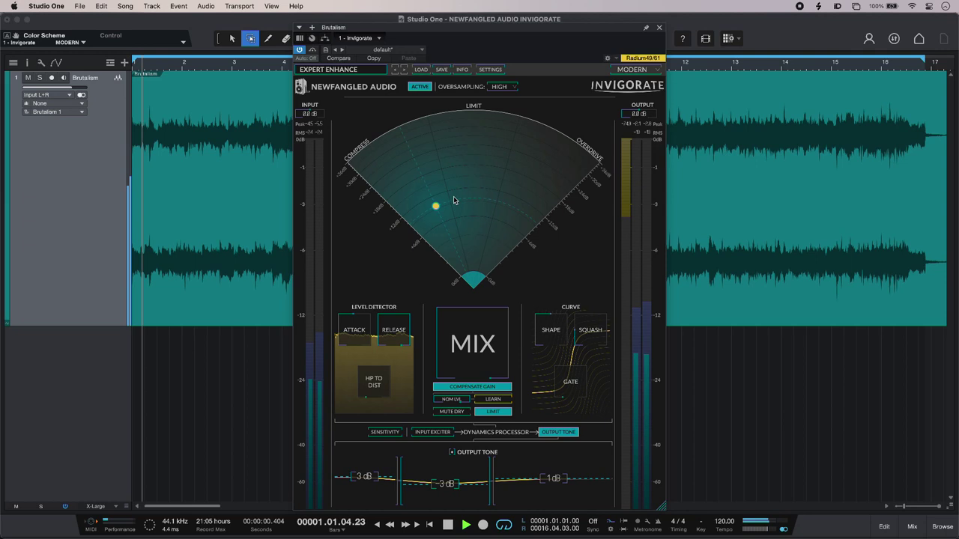
Step: Sweep the radar breakpoint from low level toward Limit and Overdrive during playback
{"action": "left_click_drag", "start_coordinate": [435, 206], "coordinate": [448, 236]}
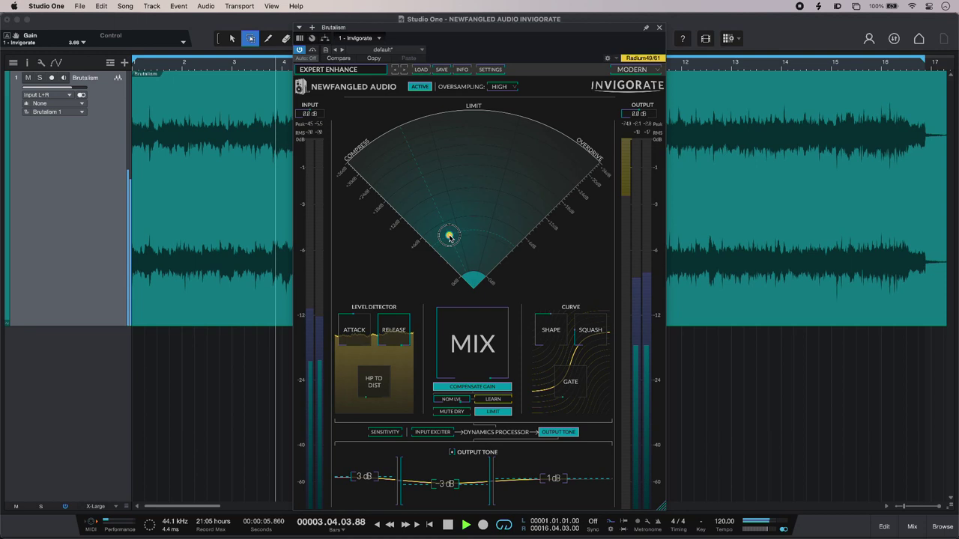
{"action": "left_click_drag", "start_coordinate": [450, 236], "coordinate": [472, 209]}
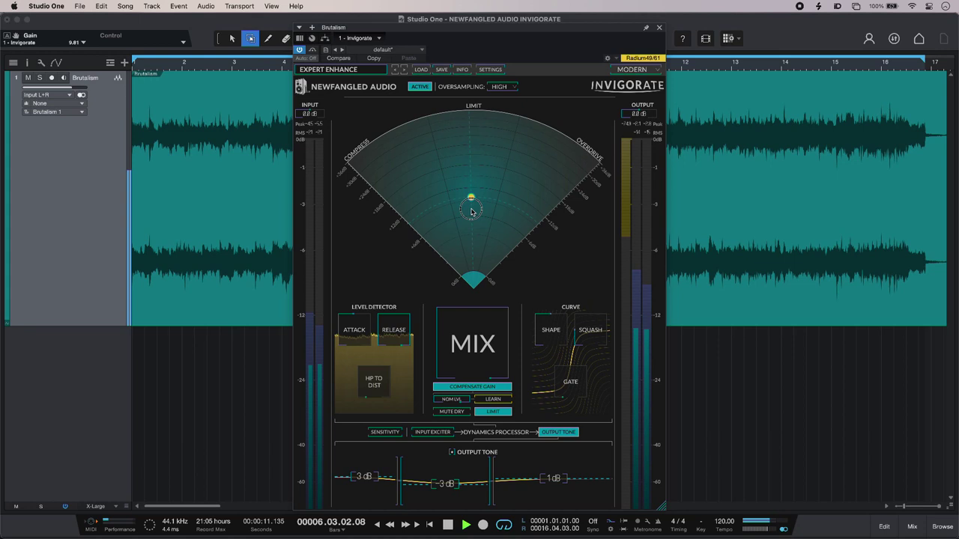
{"action": "left_click_drag", "start_coordinate": [470, 197], "coordinate": [515, 216]}
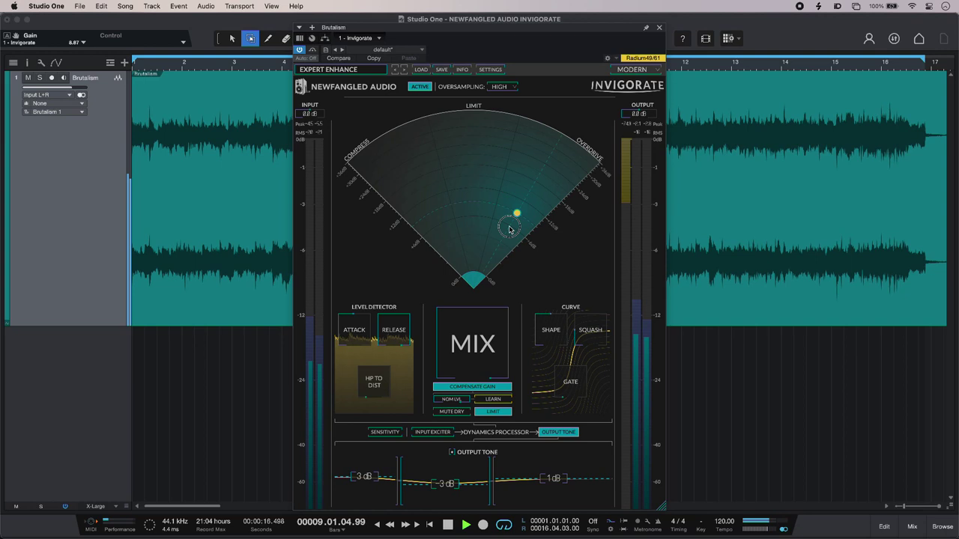
{"action": "left_click_drag", "start_coordinate": [517, 217], "coordinate": [501, 184]}
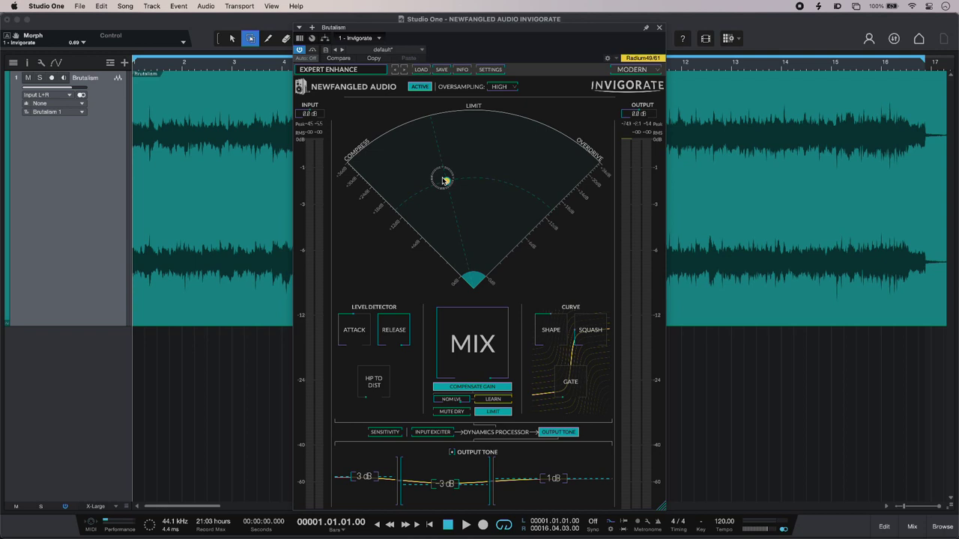
Step: Drag the radar breakpoint to the Compress edge, then settle it partway out
{"action": "left_click_drag", "start_coordinate": [442, 177], "coordinate": [427, 188]}
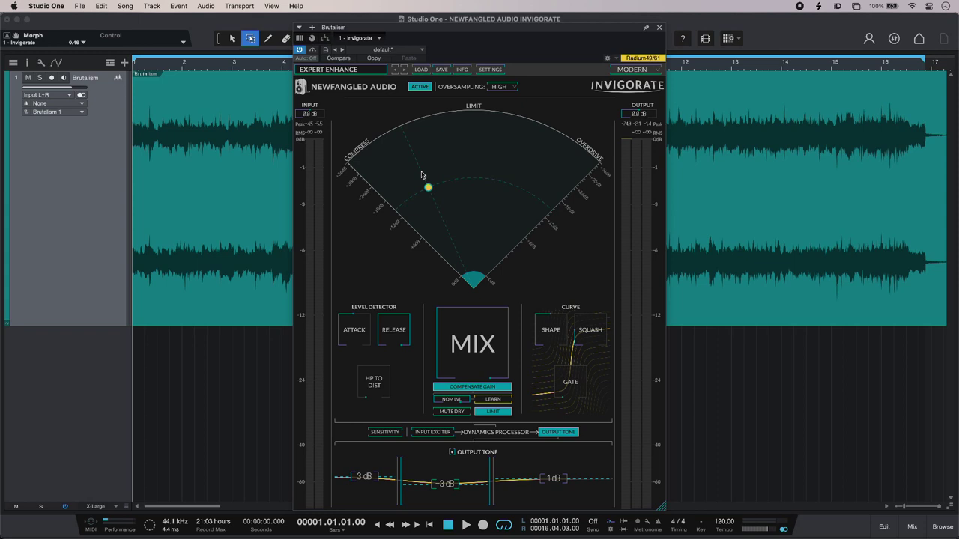
{"action": "left_click_drag", "start_coordinate": [427, 187], "coordinate": [420, 168]}
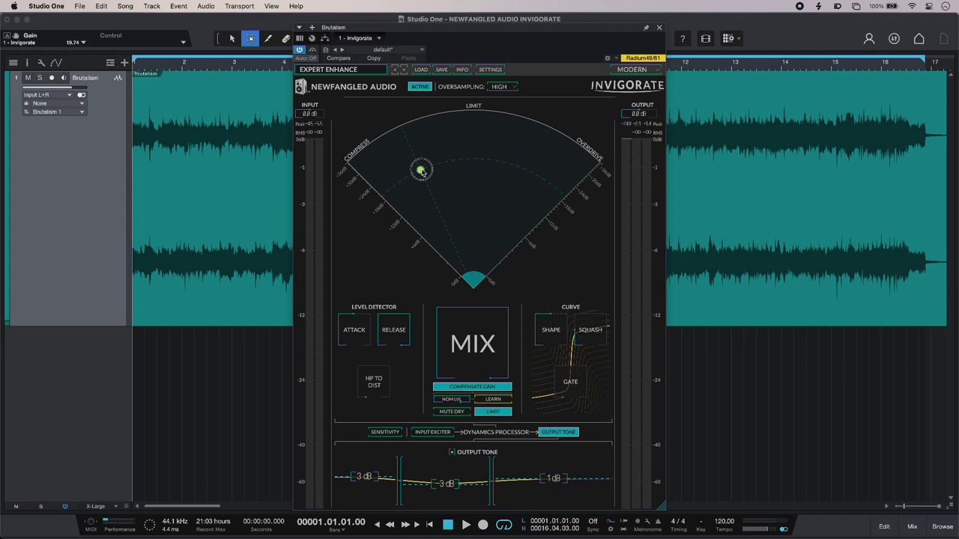
{"action": "left_click_drag", "start_coordinate": [420, 171], "coordinate": [431, 200]}
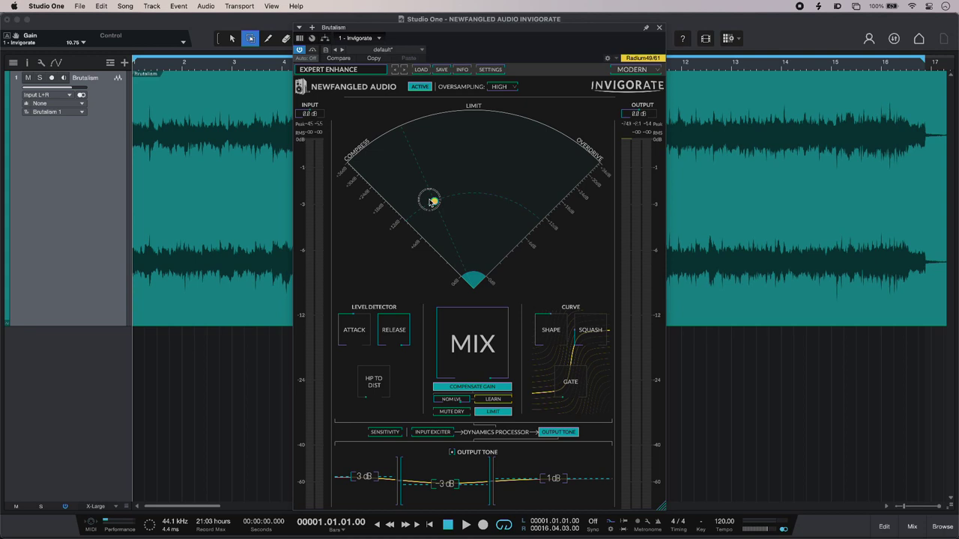
{"action": "left_click_drag", "start_coordinate": [429, 201], "coordinate": [435, 206]}
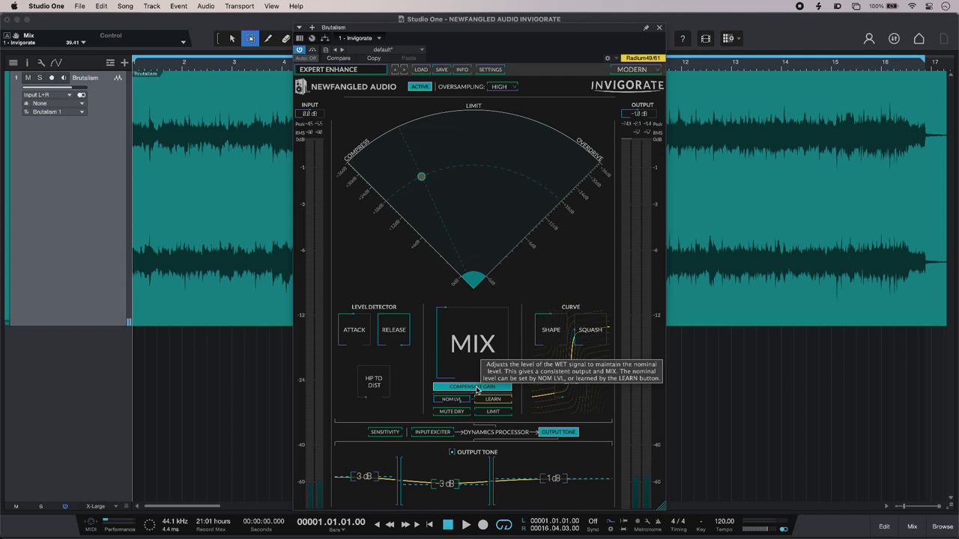
{"action": "mouse_move", "coordinate": [420, 403]}
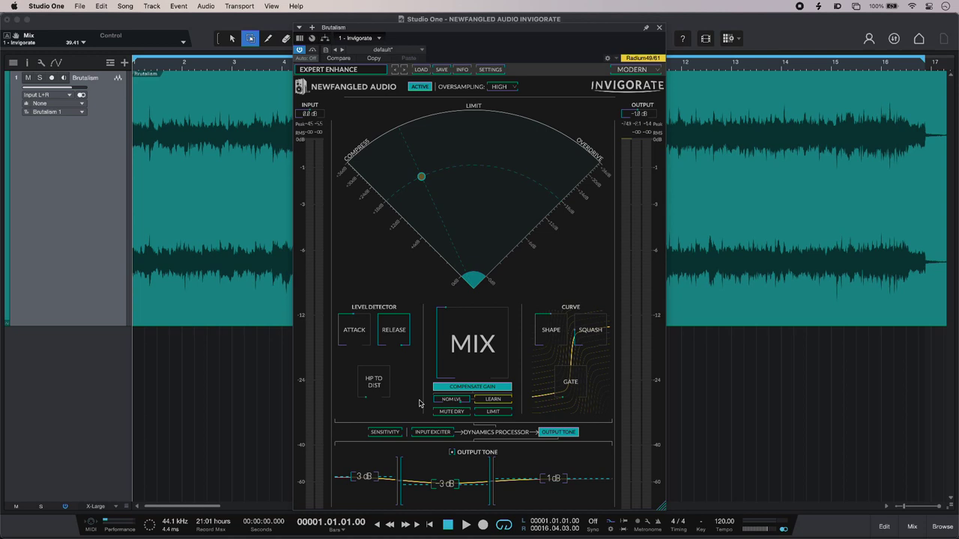
{"action": "mouse_move", "coordinate": [500, 422]}
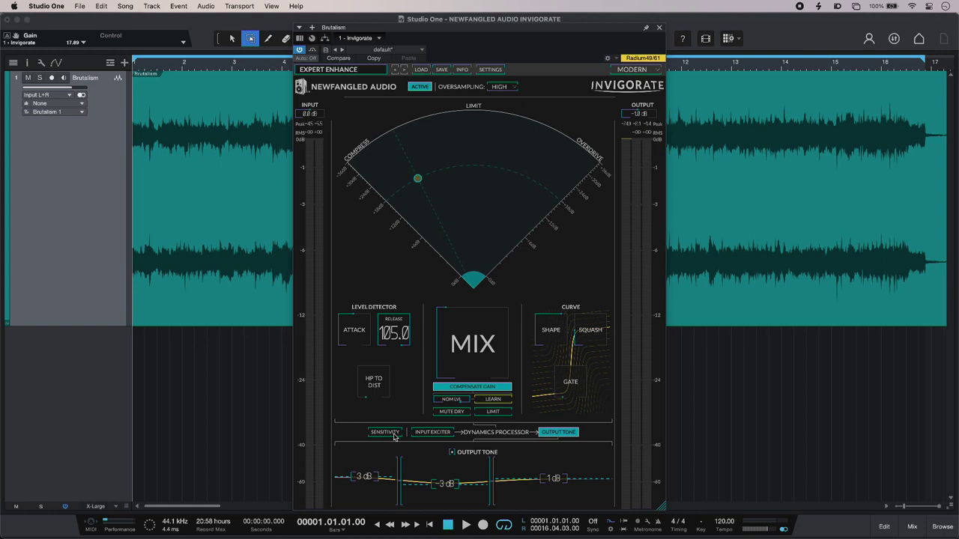
Step: Browse the Sensitivity and Input Exciter pages, then enable the Output Tone filter
{"action": "left_click", "coordinate": [385, 432]}
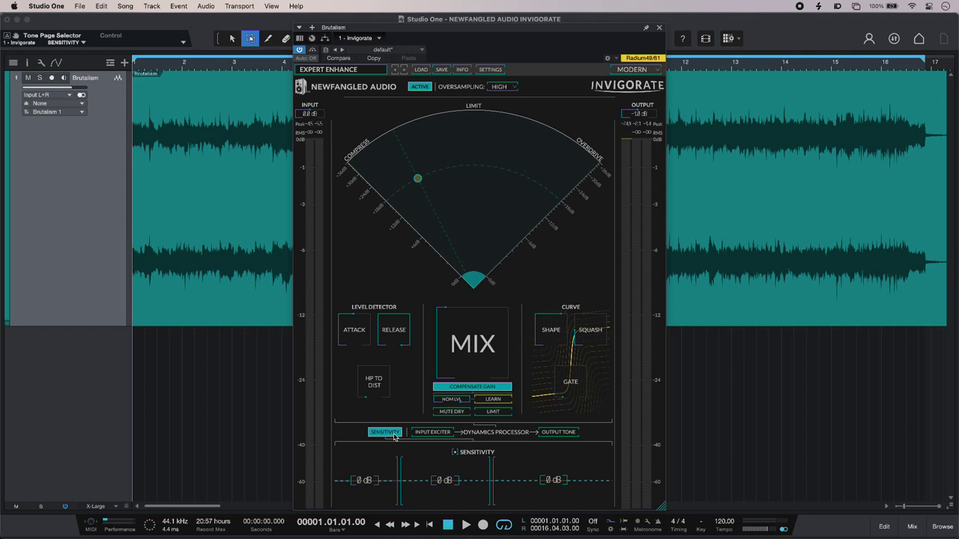
{"action": "left_click", "coordinate": [432, 433]}
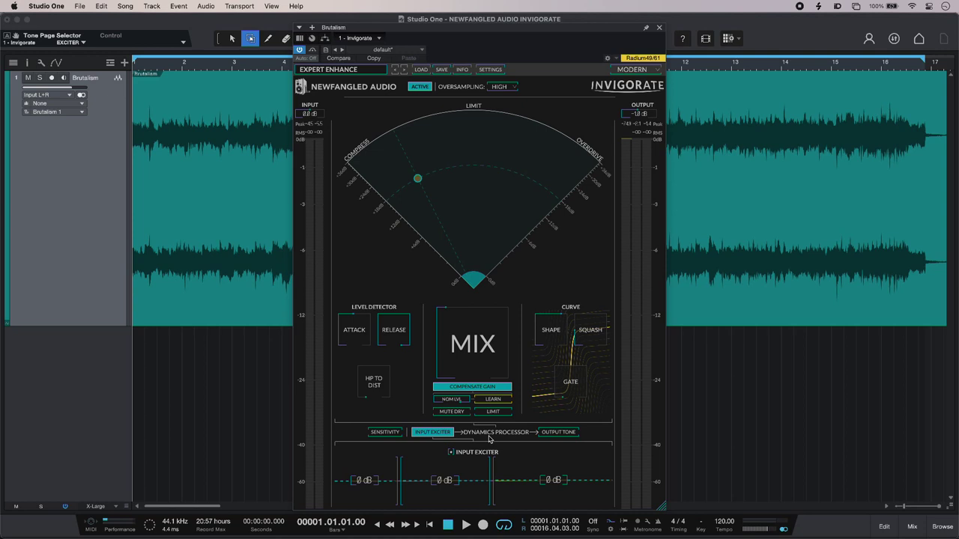
{"action": "left_click", "coordinate": [558, 433]}
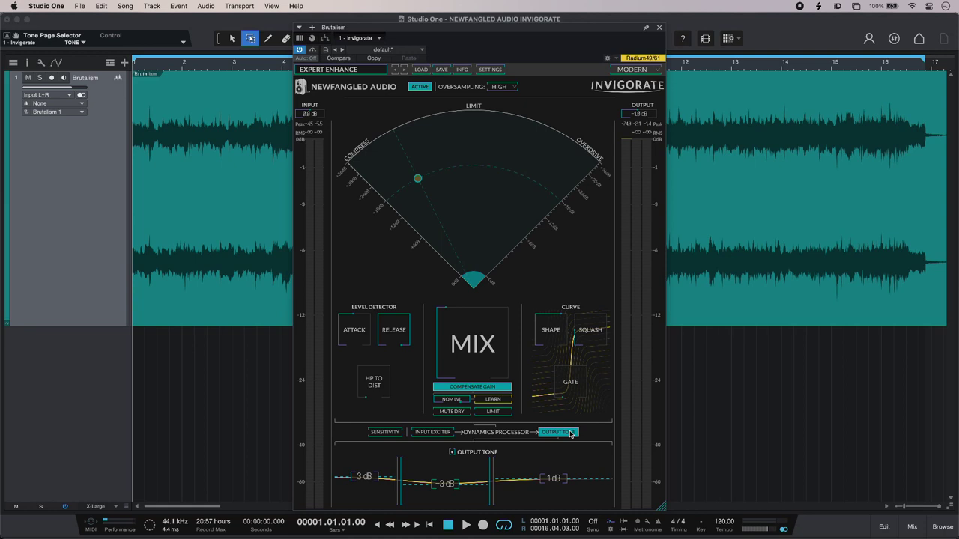
{"action": "left_click", "coordinate": [465, 524]}
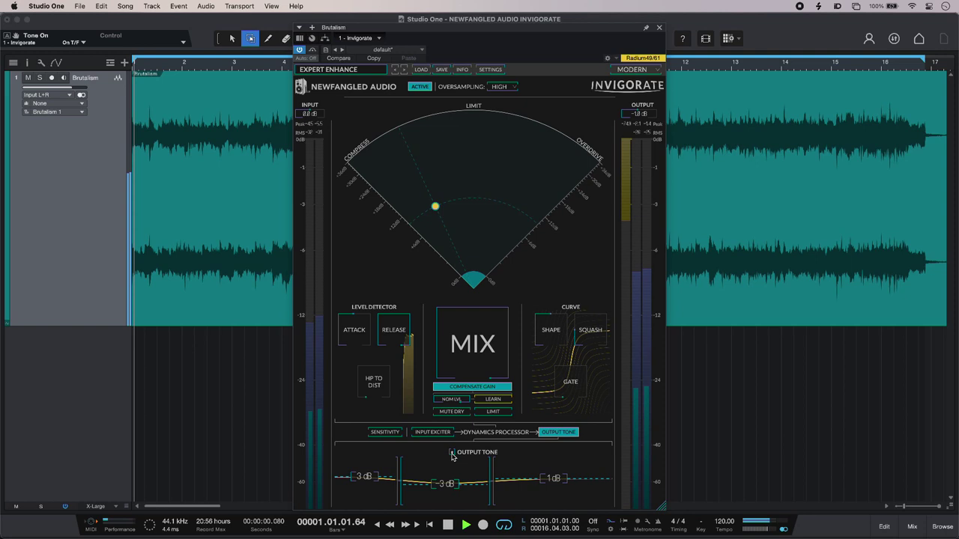
{"action": "left_click", "coordinate": [447, 524]}
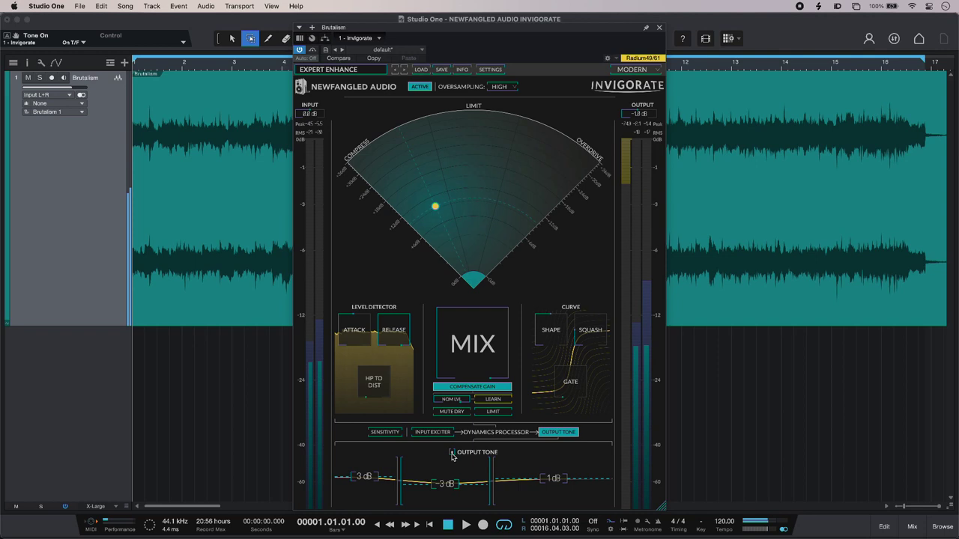
{"action": "left_click", "coordinate": [447, 524]}
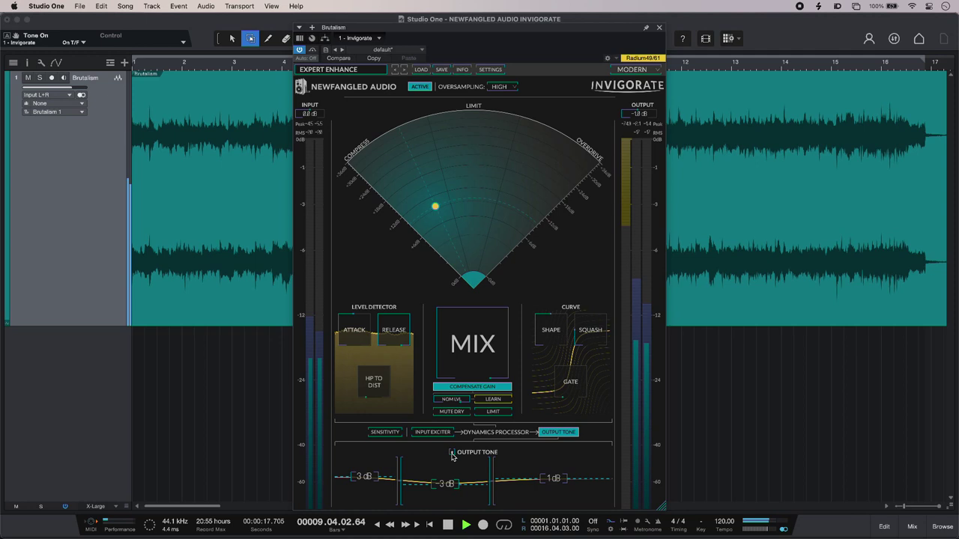